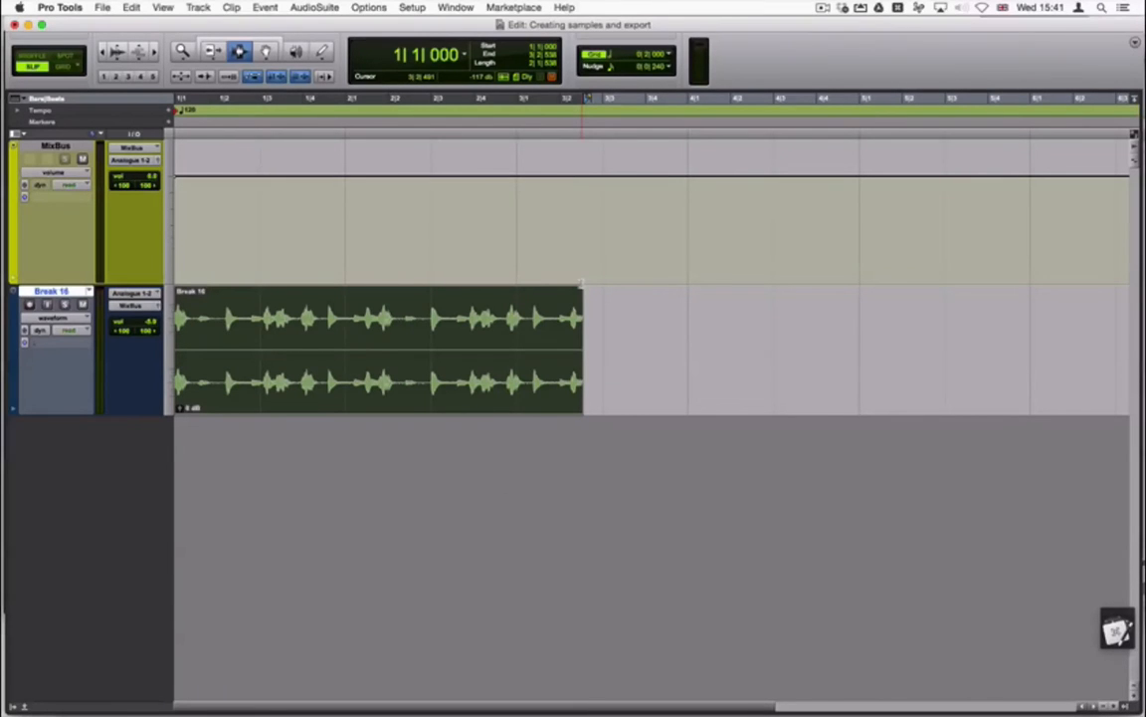
# Select the whole Break 16 drum clip on its track with the Grabber
pyautogui.click(222, 120)
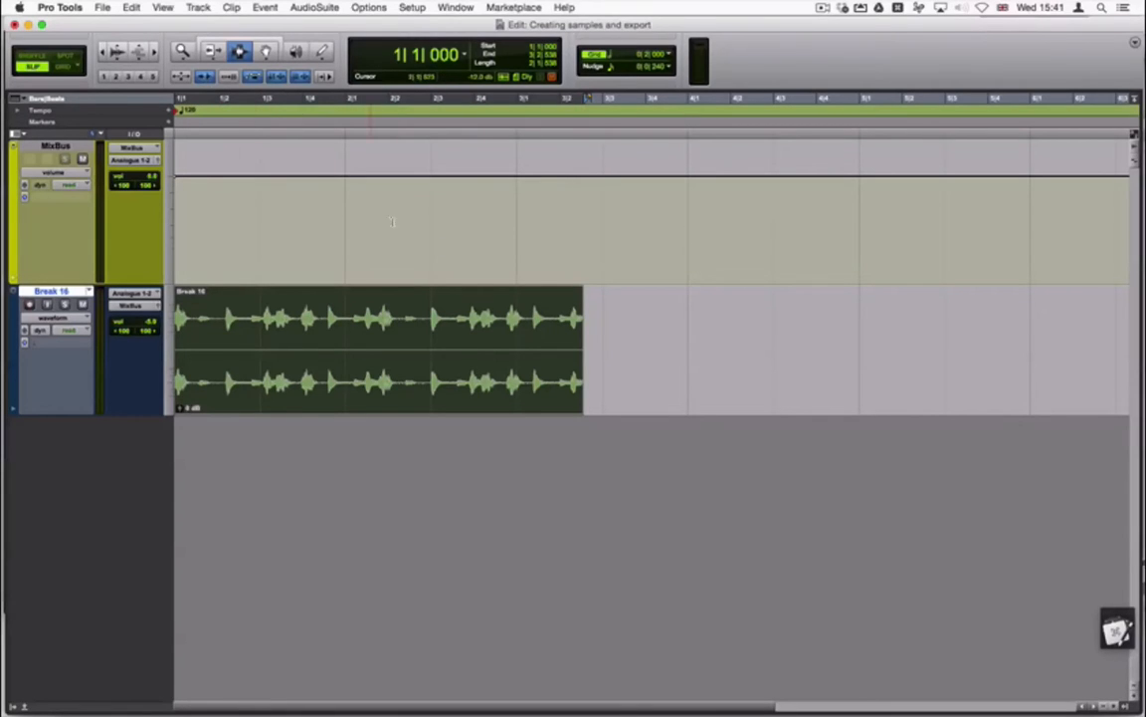
pyautogui.click(205, 127)
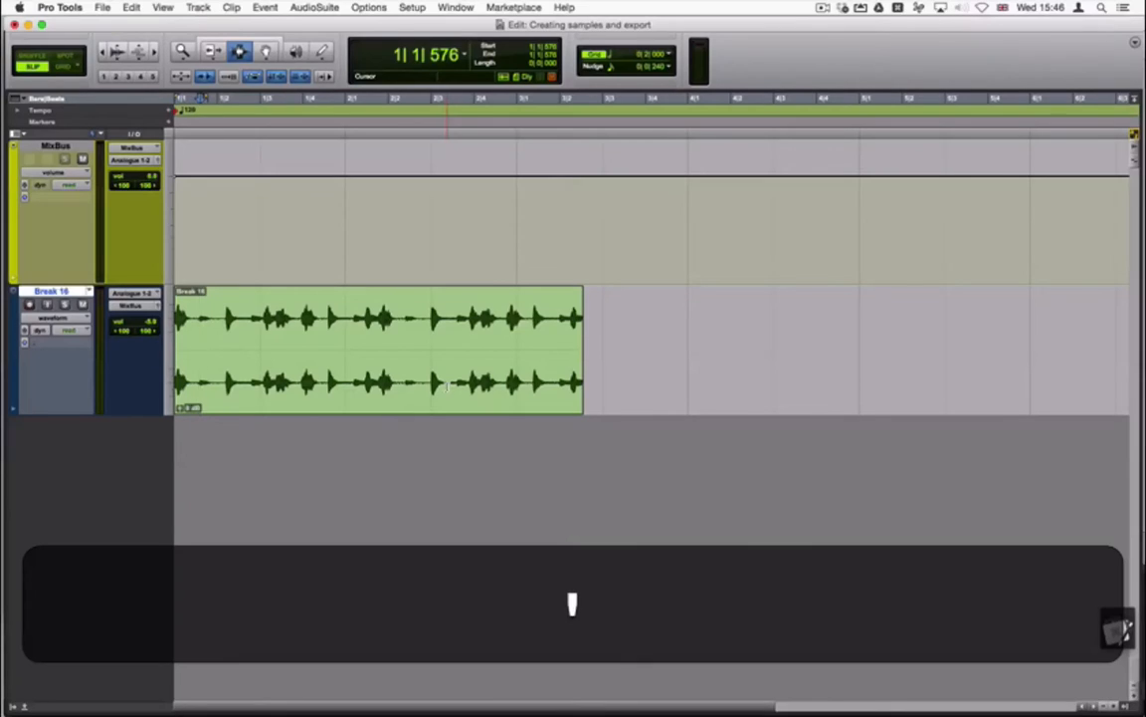
# Split the Break 16 clip at a few points with the B key before undoing back to one clip
pyautogui.press('b')
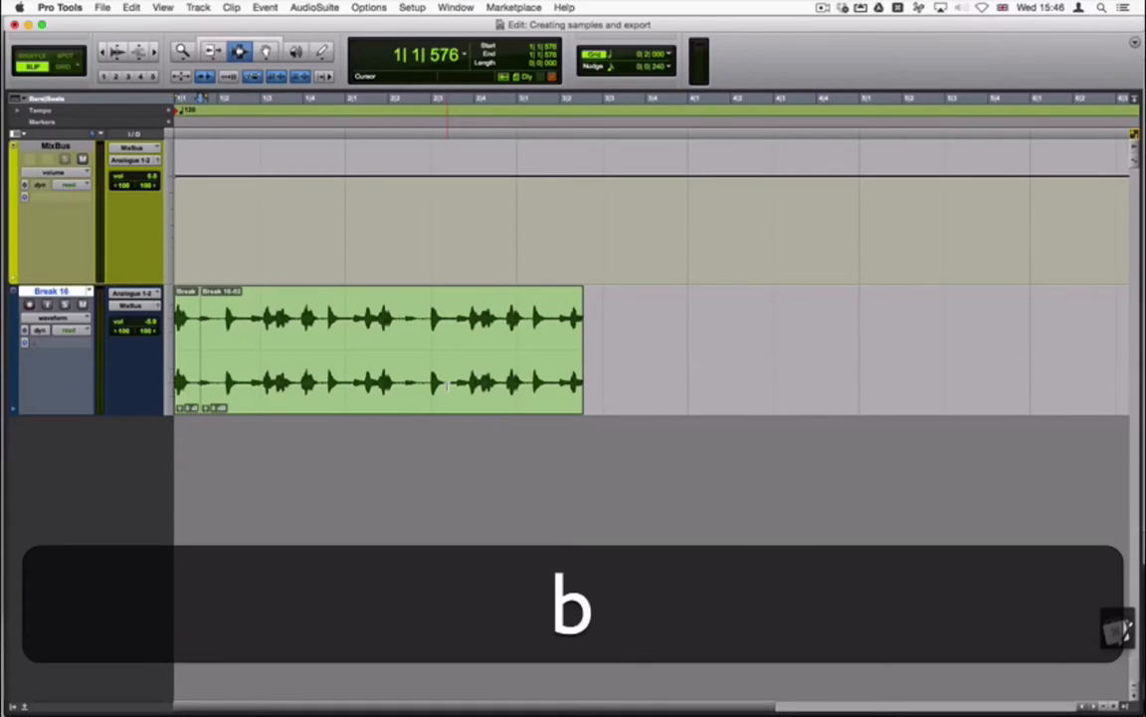
pyautogui.press('b')
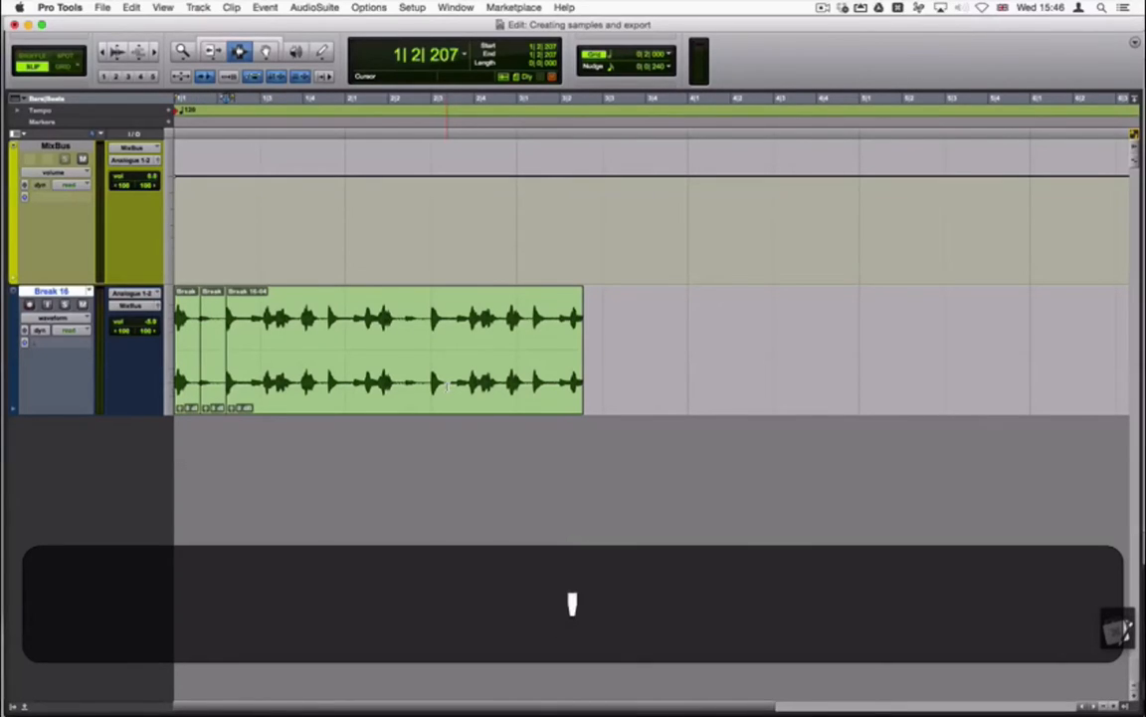
pyautogui.press('b')
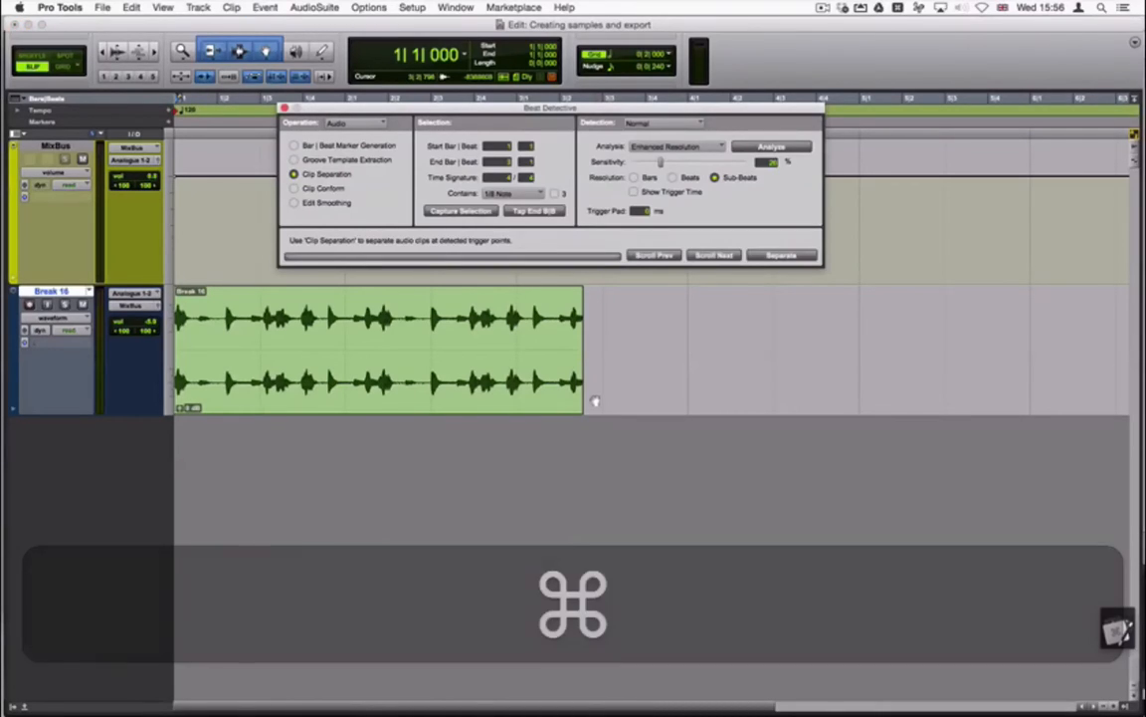
# Reopen Beat Detective from the Event menu and choose the Clip Separation operation
pyautogui.press('cmd+8')
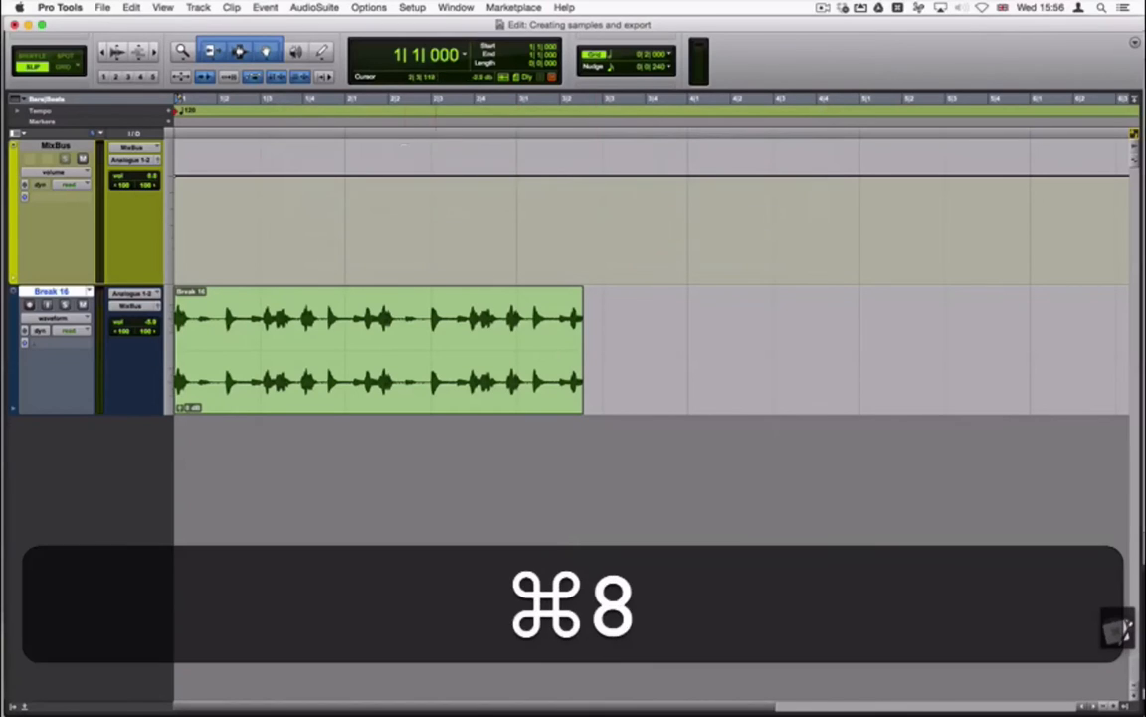
pyautogui.click(265, 8)
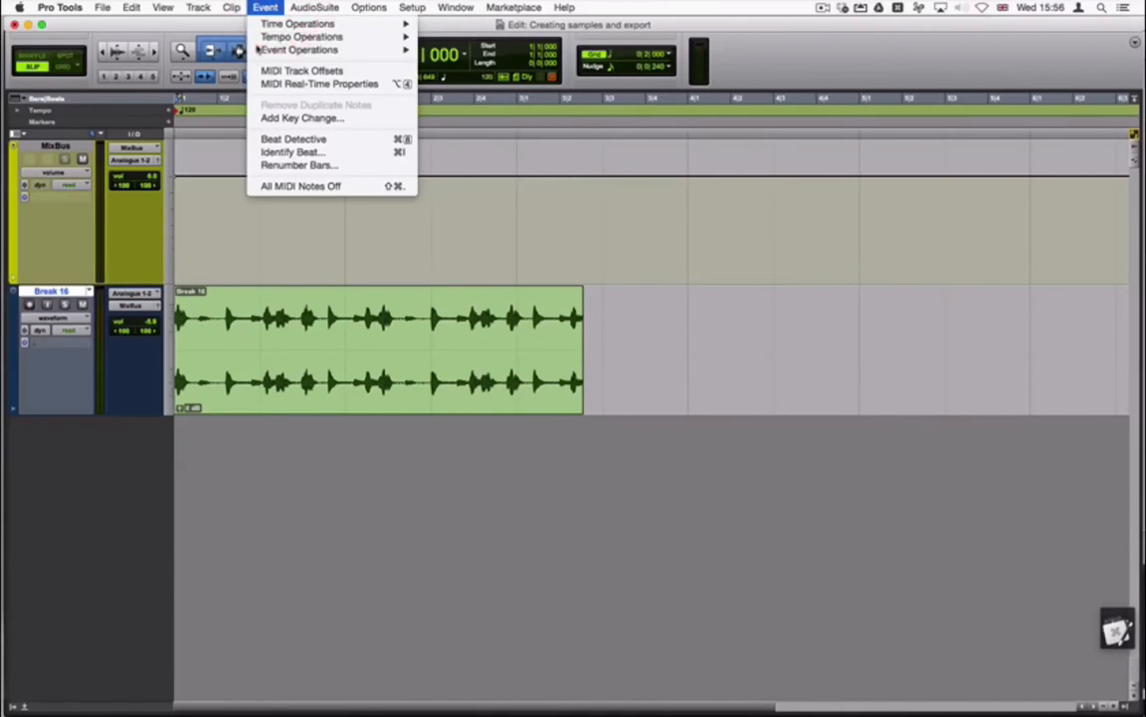
pyautogui.moveTo(290, 151)
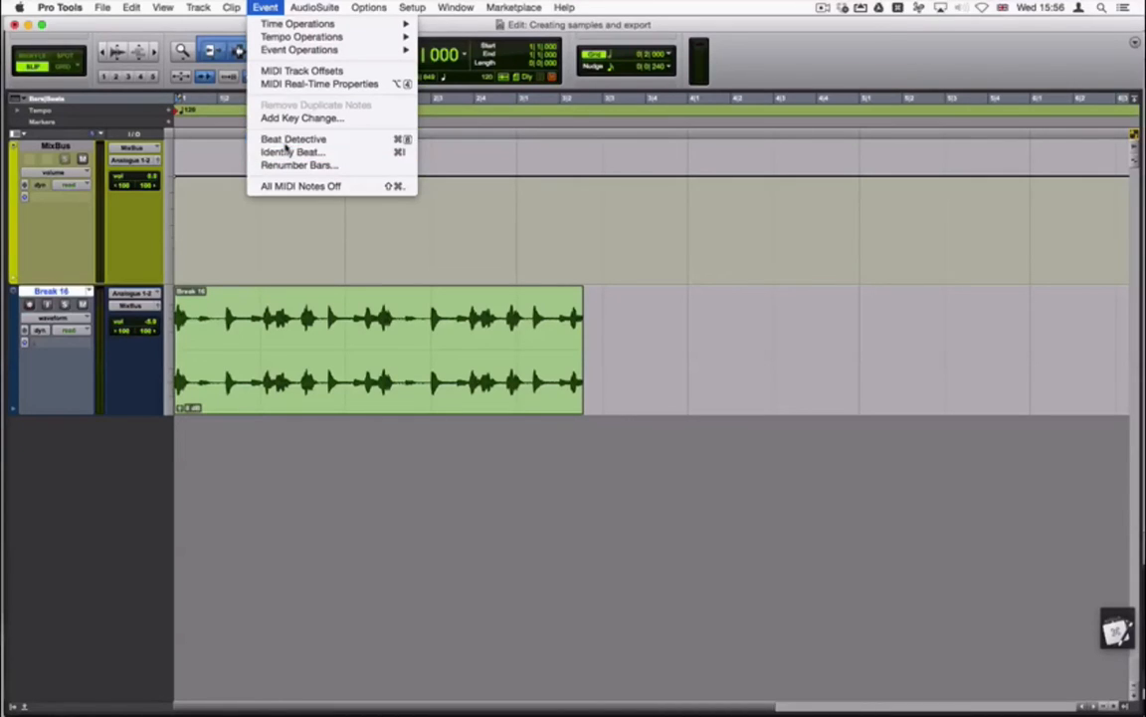
pyautogui.click(292, 139)
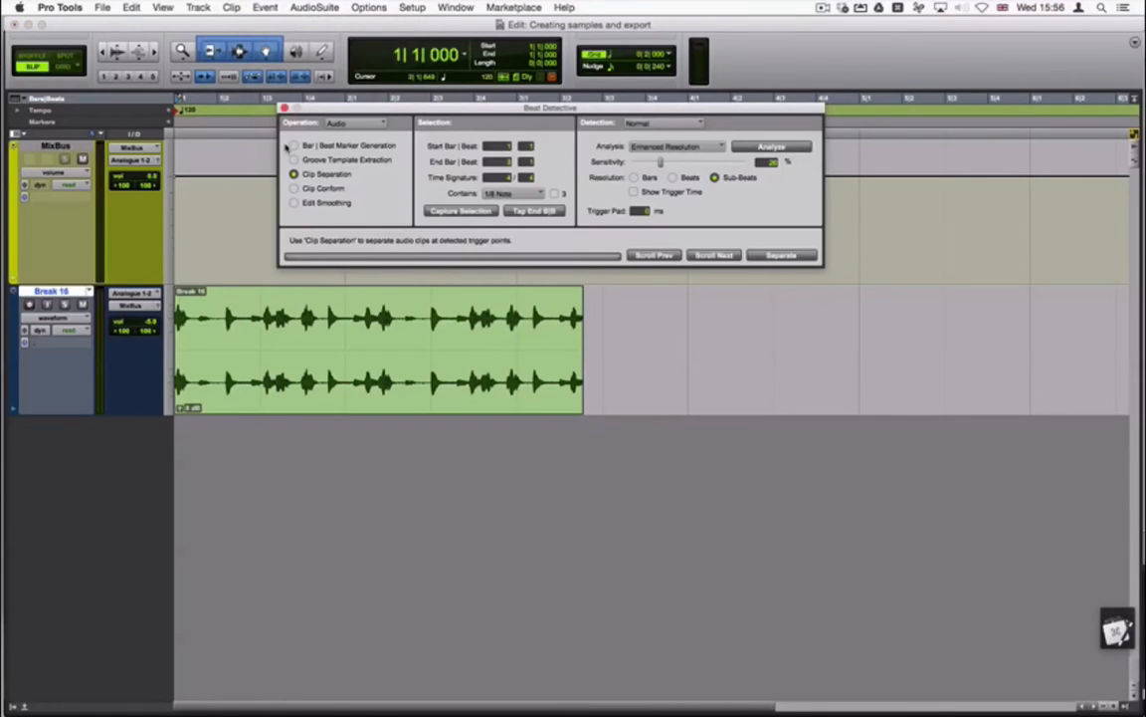
pyautogui.click(295, 160)
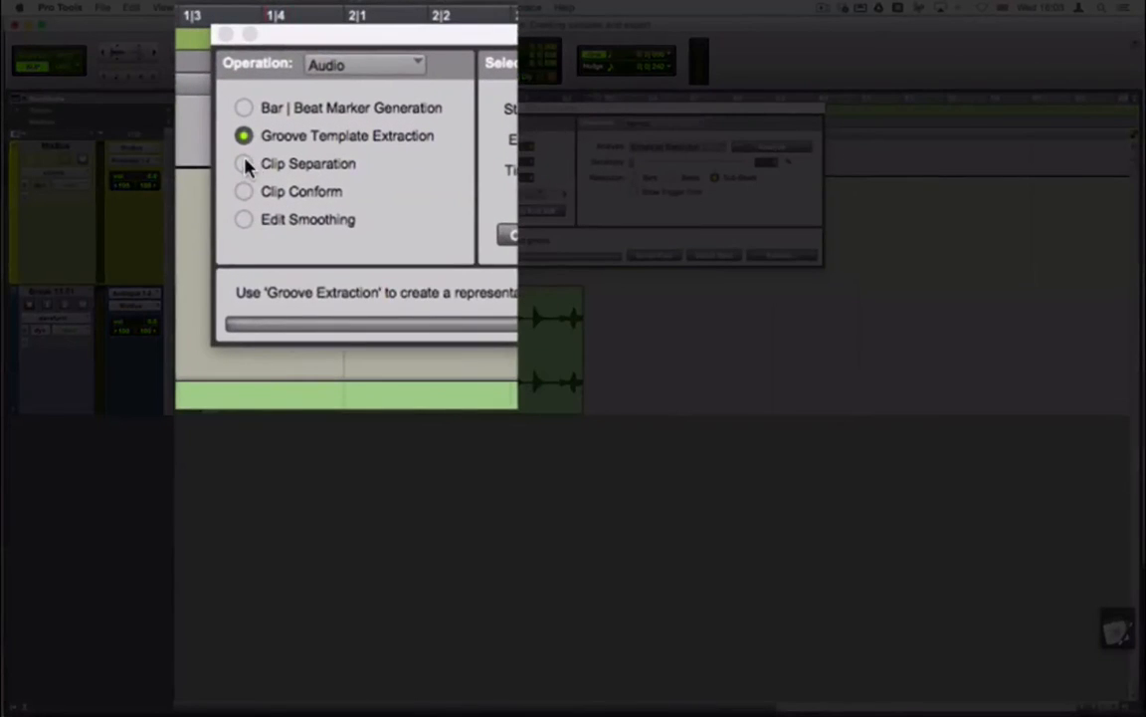
pyautogui.click(242, 163)
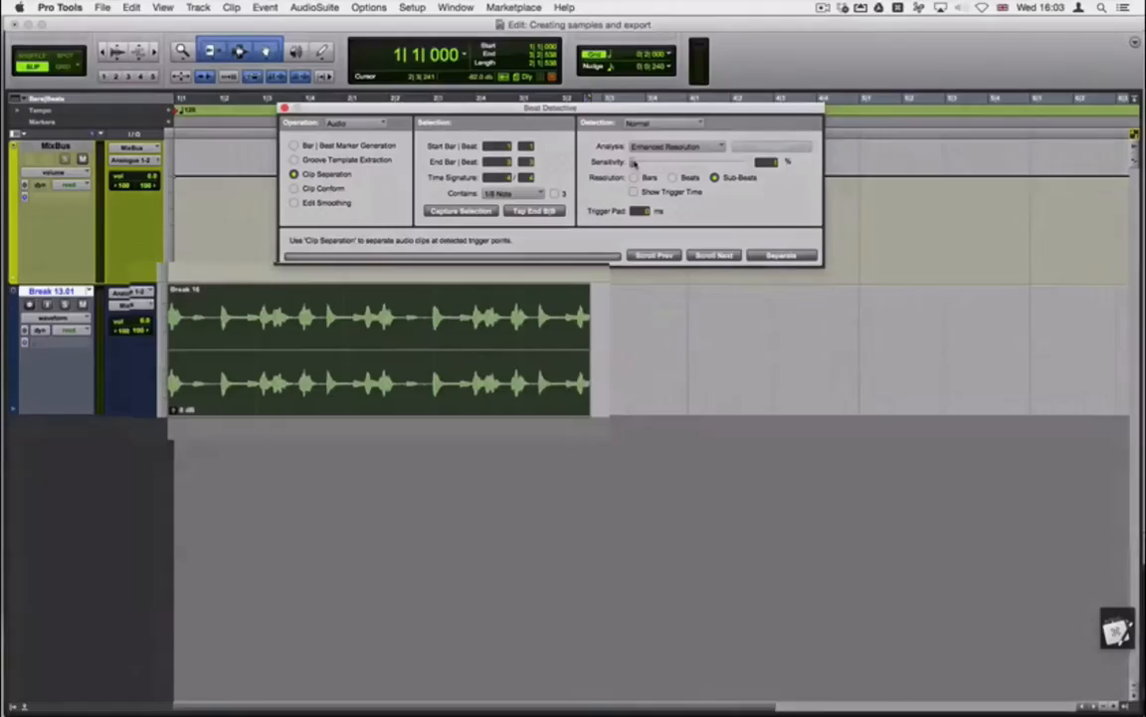
# Analyze the break for drum hits, separate it into clips at each hit, and close Beat Detective
pyautogui.click(781, 255)
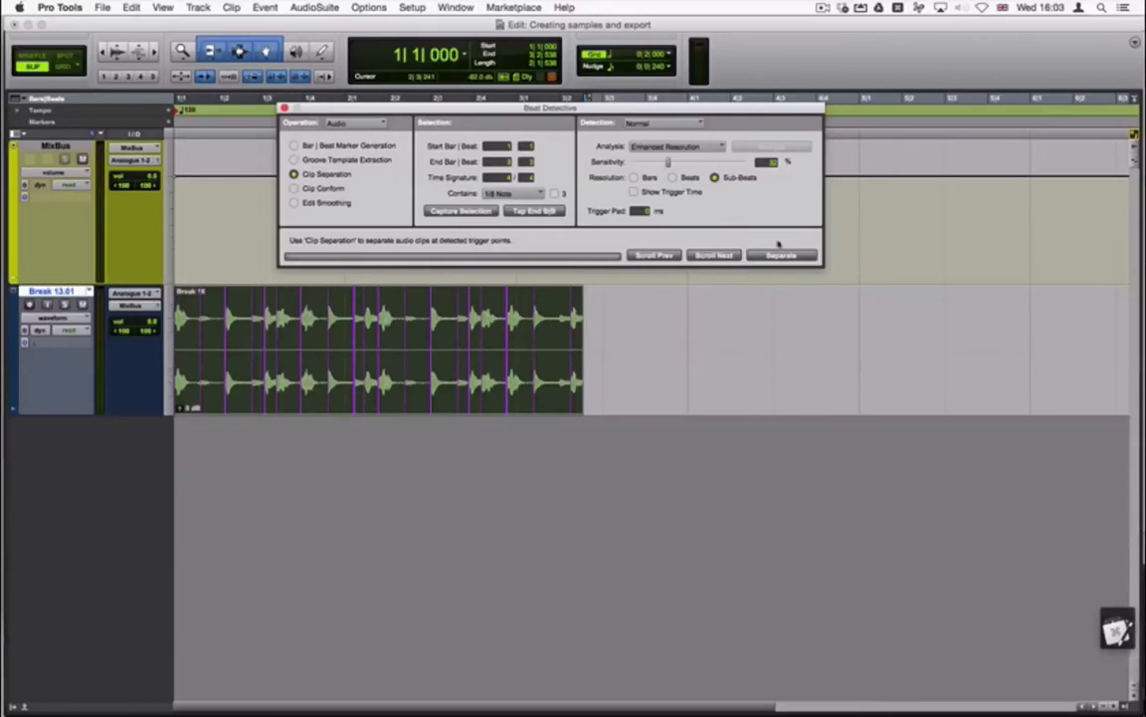
pyautogui.click(780, 255)
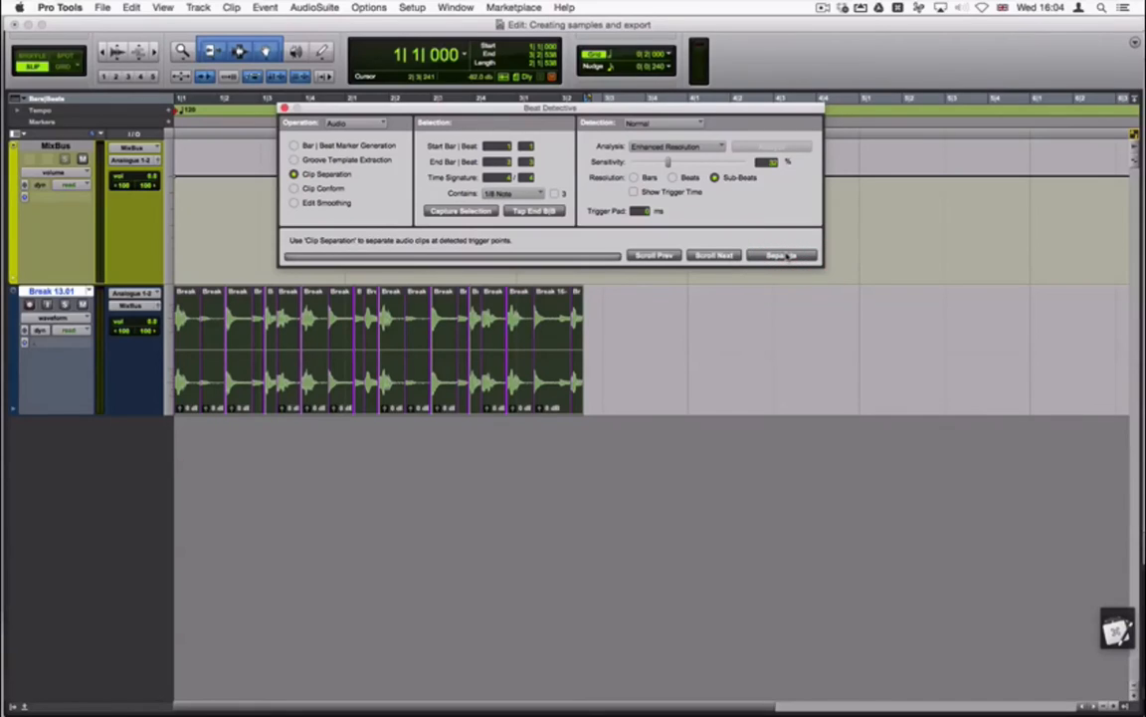
pyautogui.click(782, 255)
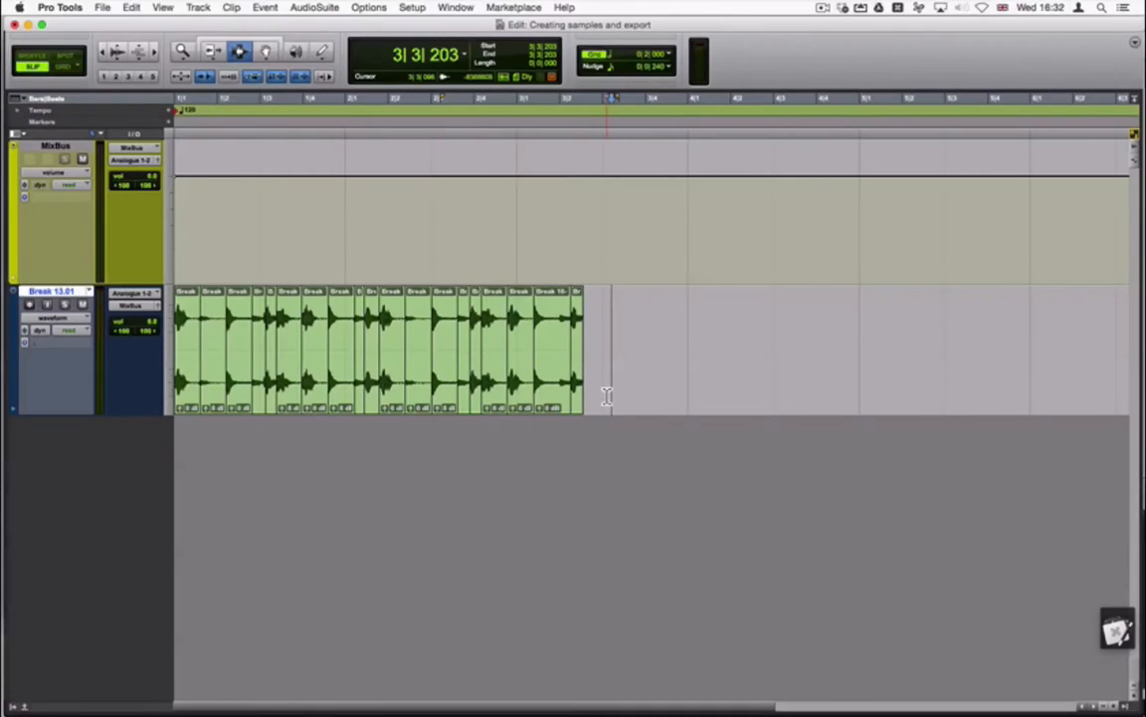
# Apply short batch fades to all the separated Break clips
pyautogui.press('cmd+a')
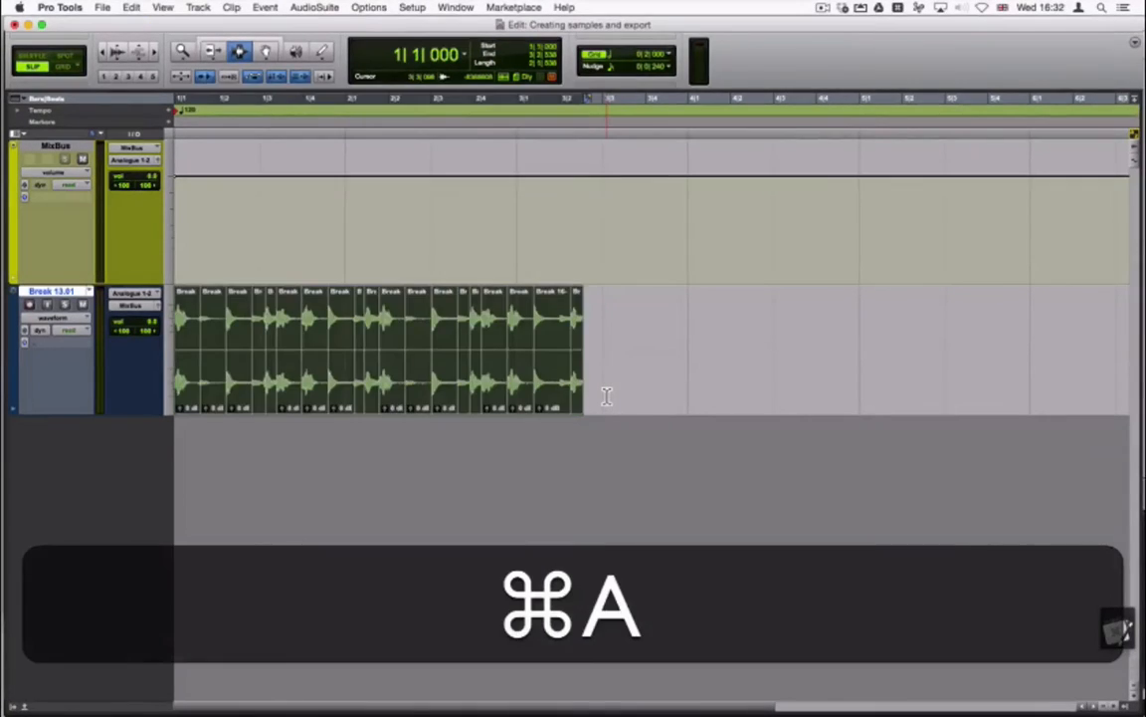
pyautogui.press('cmd+f')
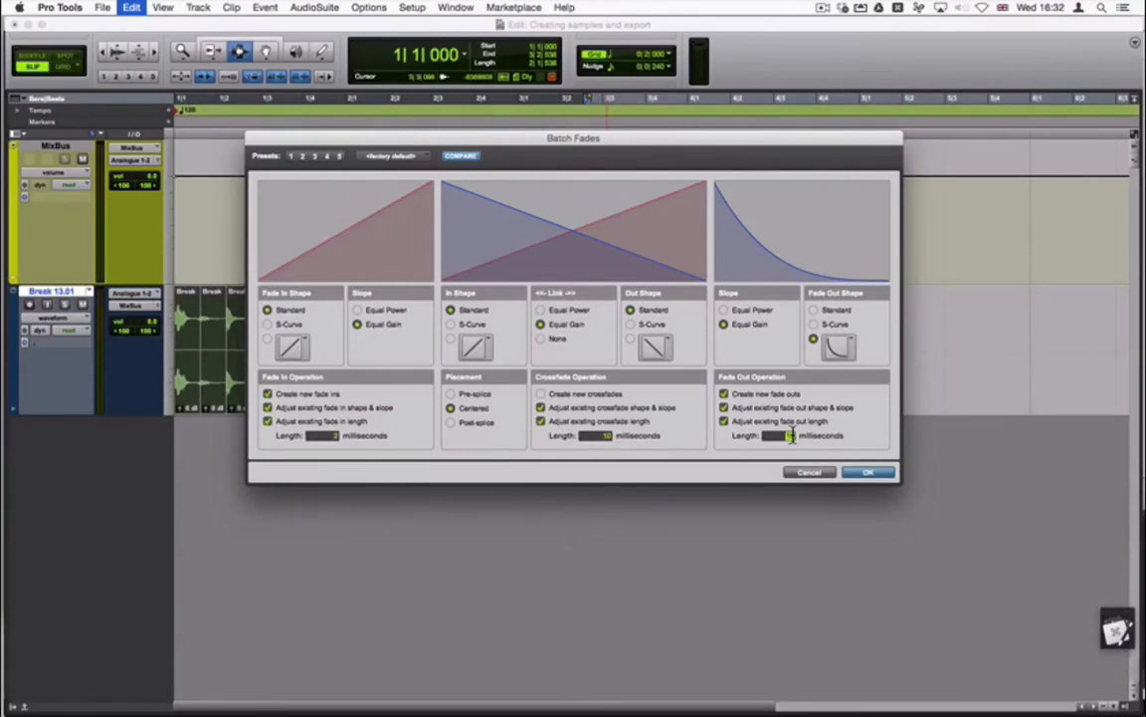
pyautogui.moveTo(899, 490)
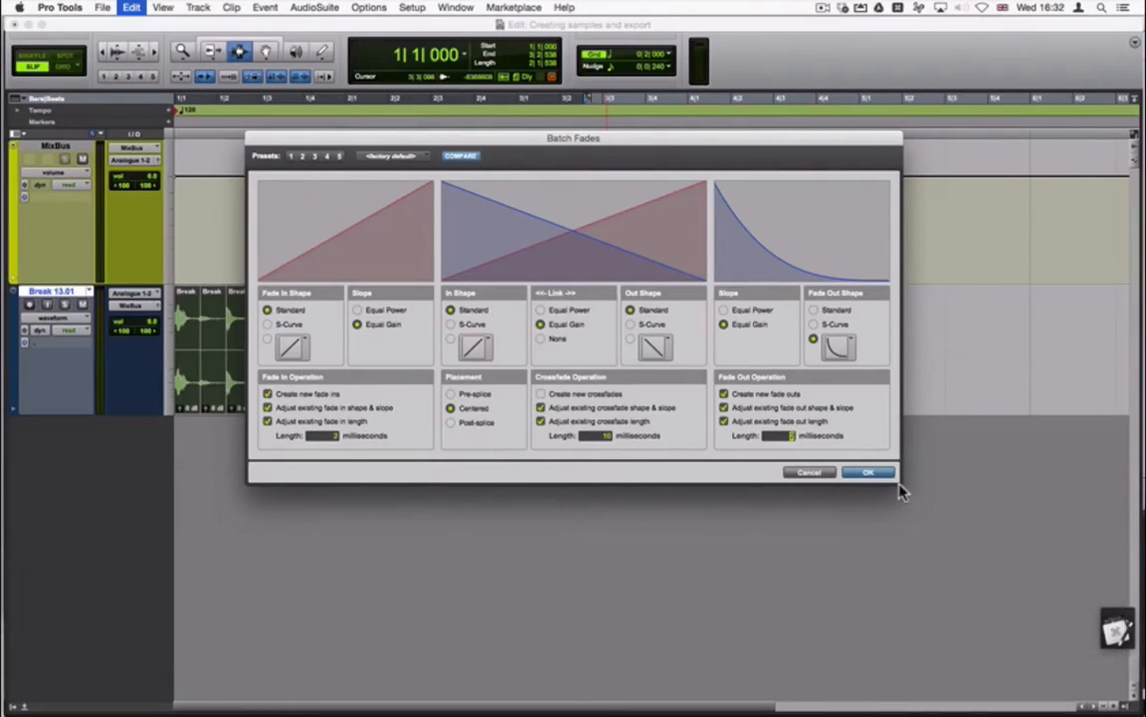
pyautogui.click(868, 472)
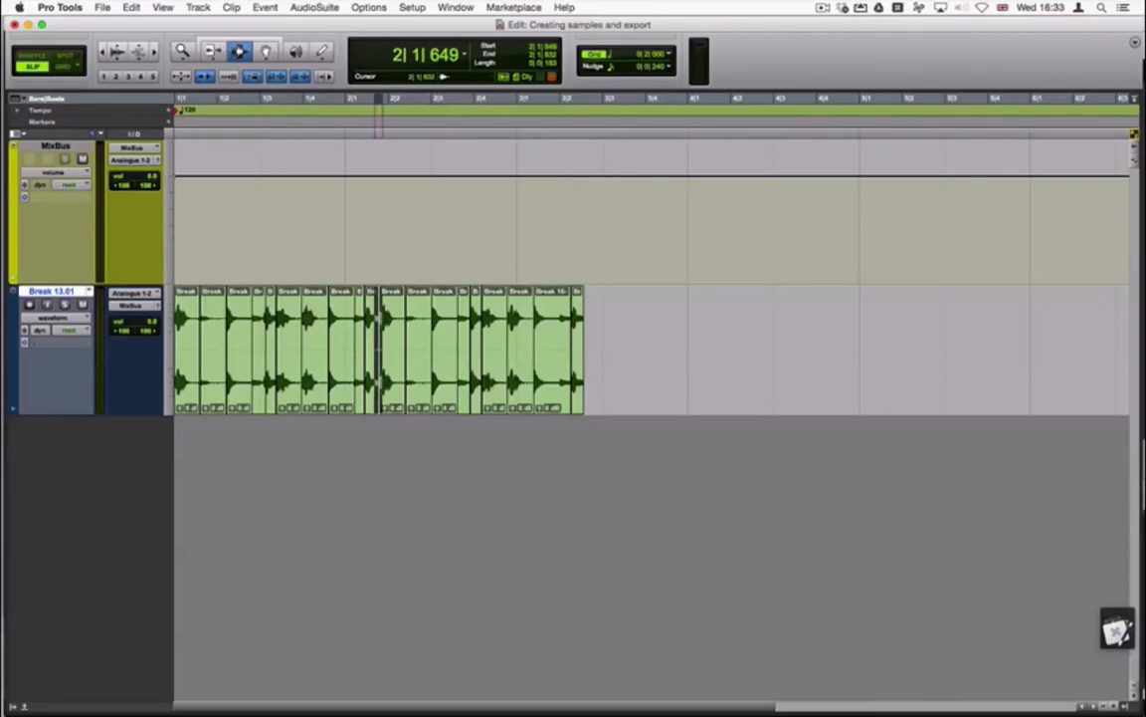
pyautogui.press('e')
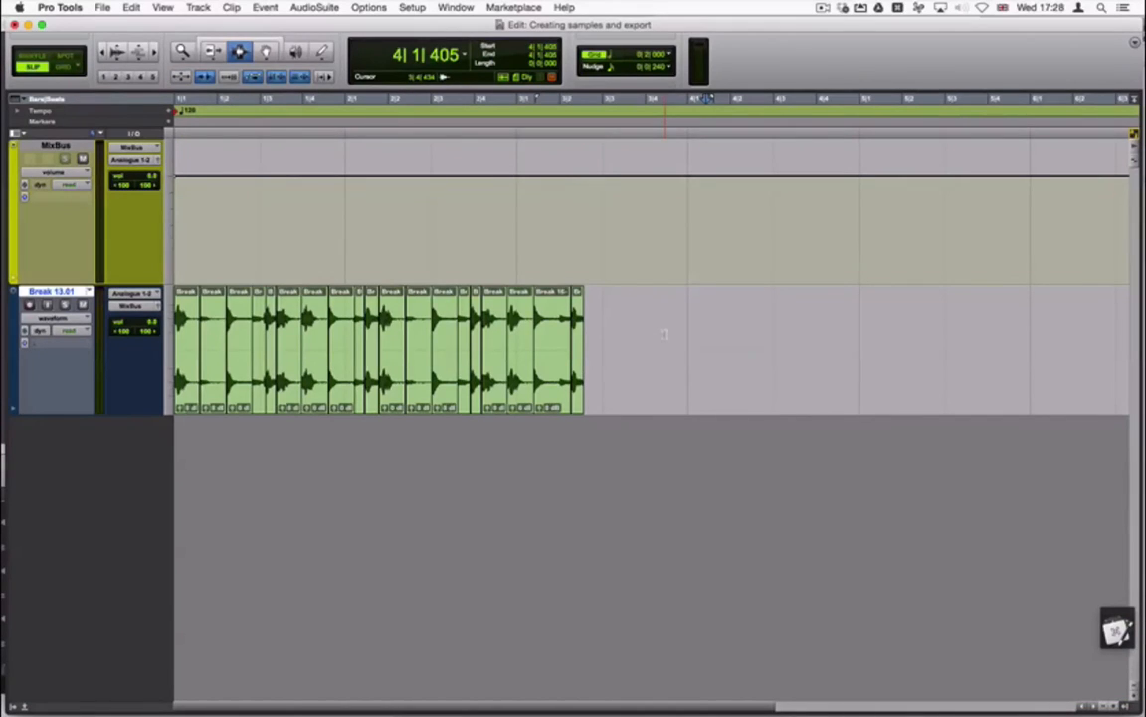
# Load the AudioSuite Gain plug-in for rendering the chopped clips
pyautogui.click(430, 334)
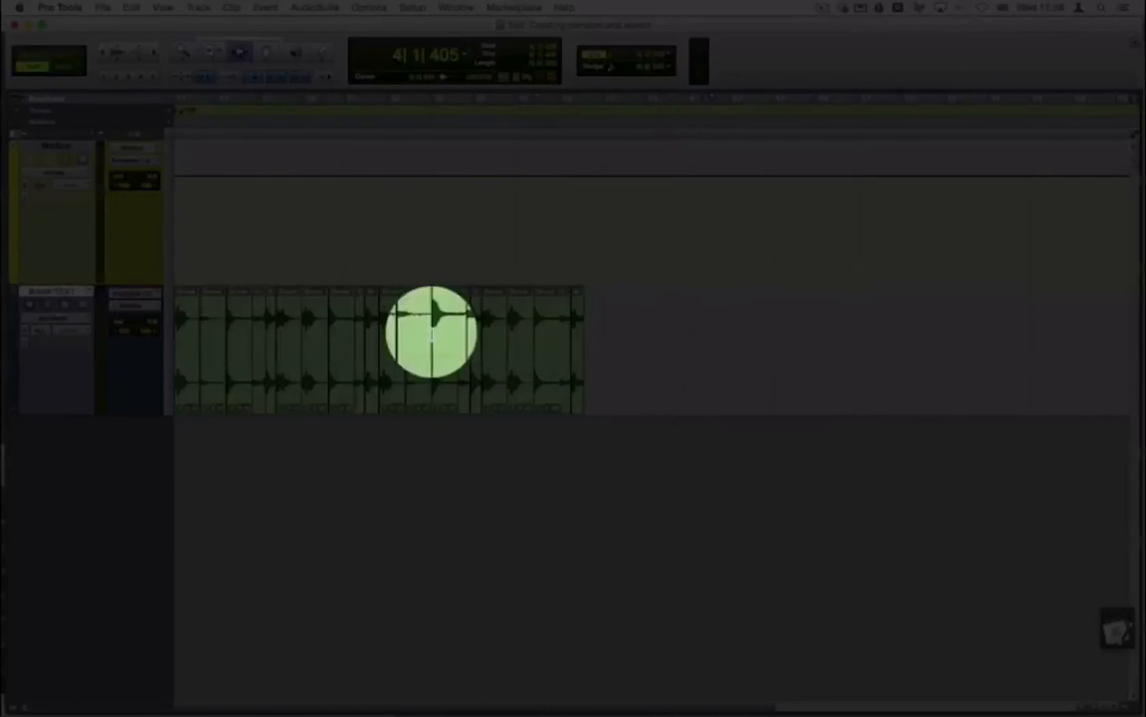
pyautogui.click(314, 8)
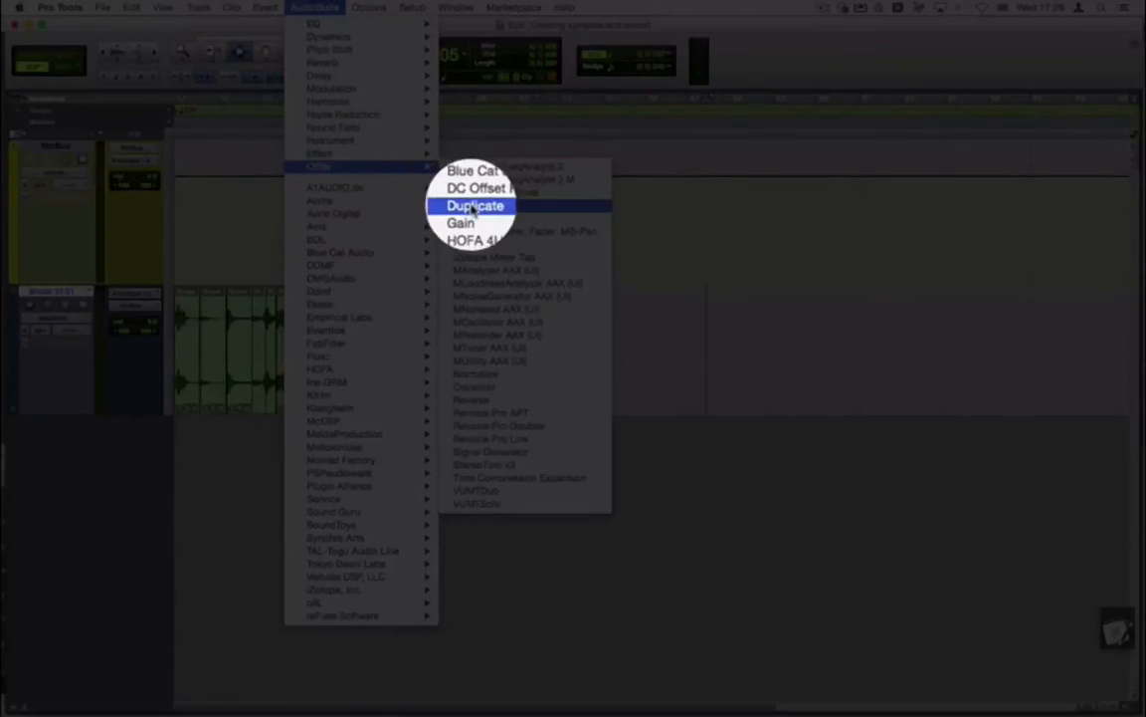
pyautogui.click(462, 223)
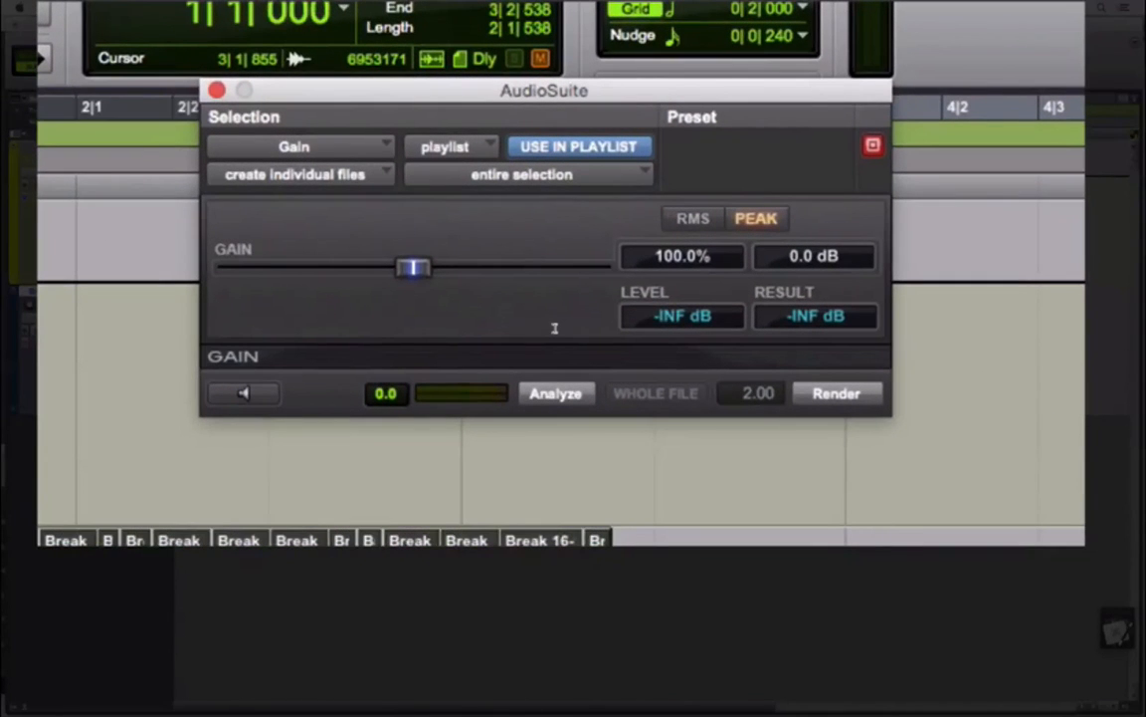
# Render the entire selection through Gain as individual files per clip
pyautogui.click(298, 173)
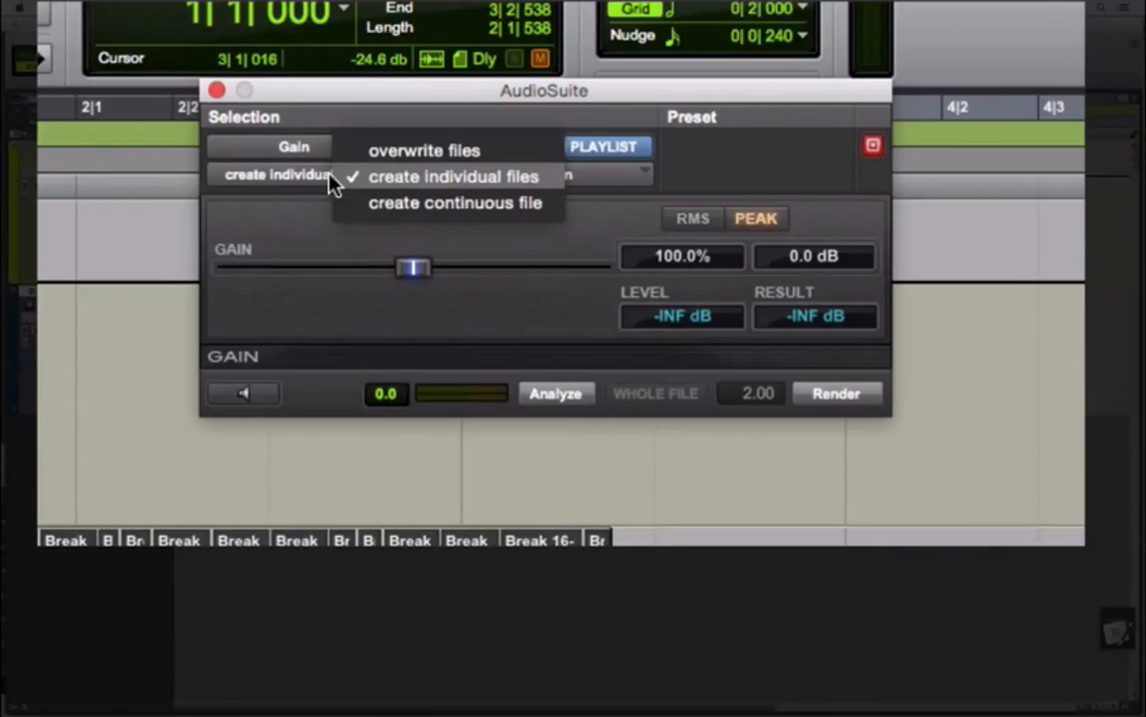
pyautogui.click(453, 175)
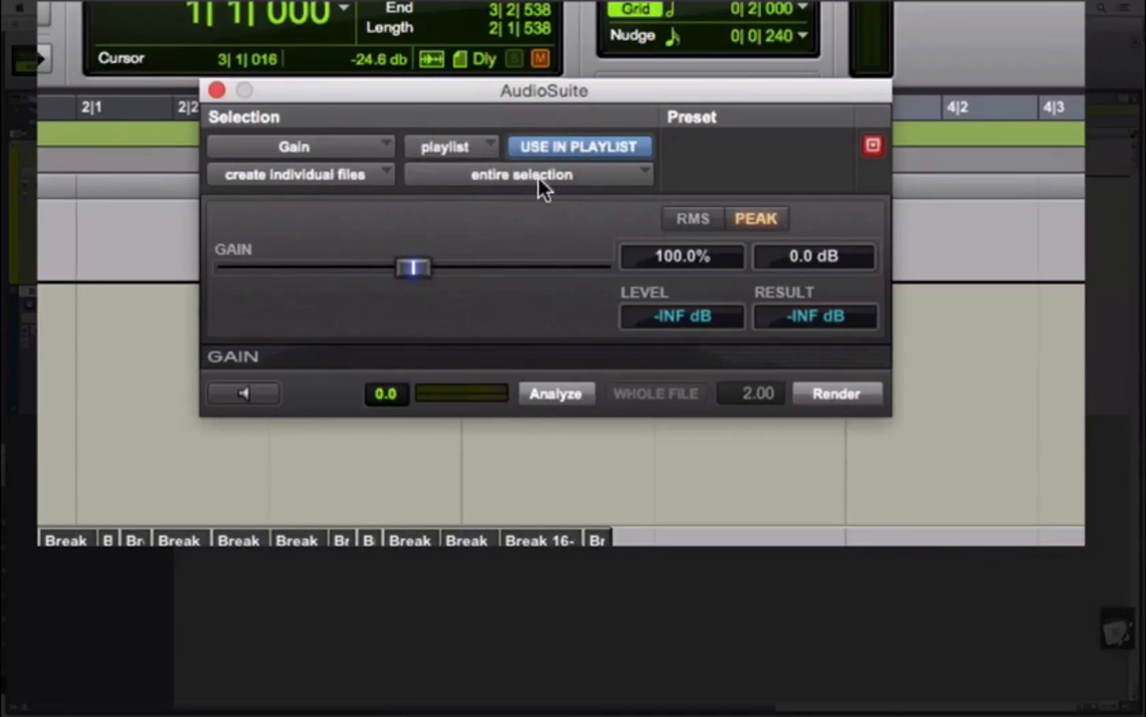
pyautogui.click(527, 175)
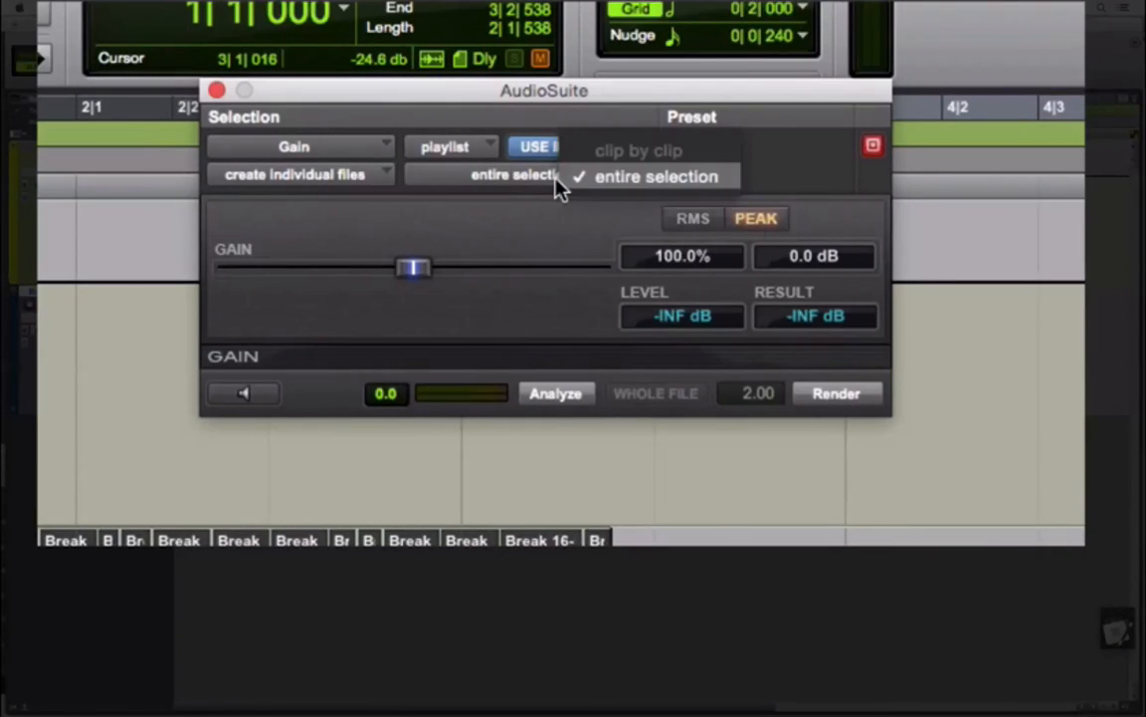
pyautogui.click(656, 176)
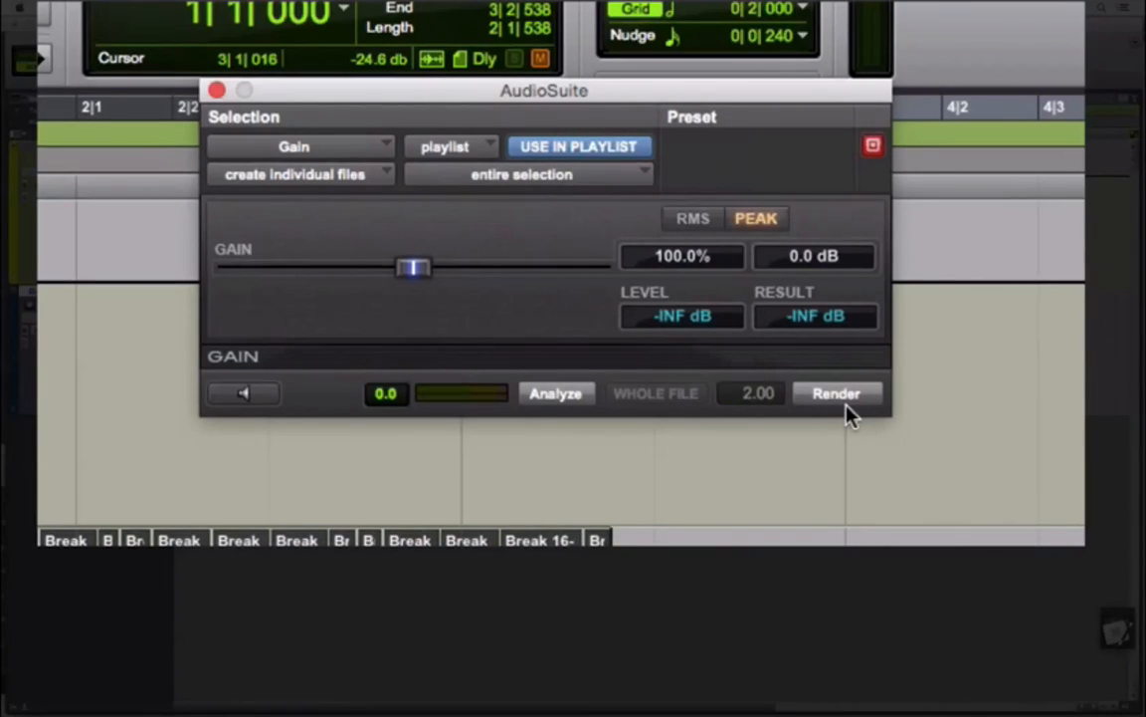
pyautogui.click(836, 393)
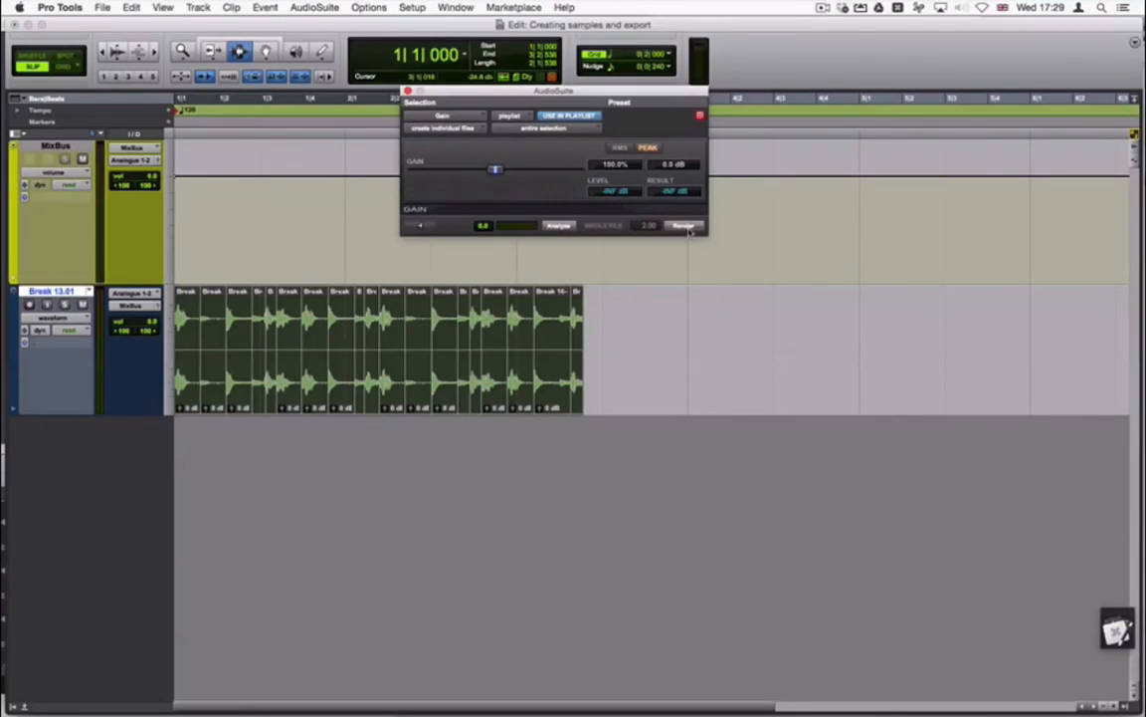
# Select all clips in the Clip List and bring up Export Selected at WAV, 24 Bit, 44.1 kHz
pyautogui.press('cmd+a')
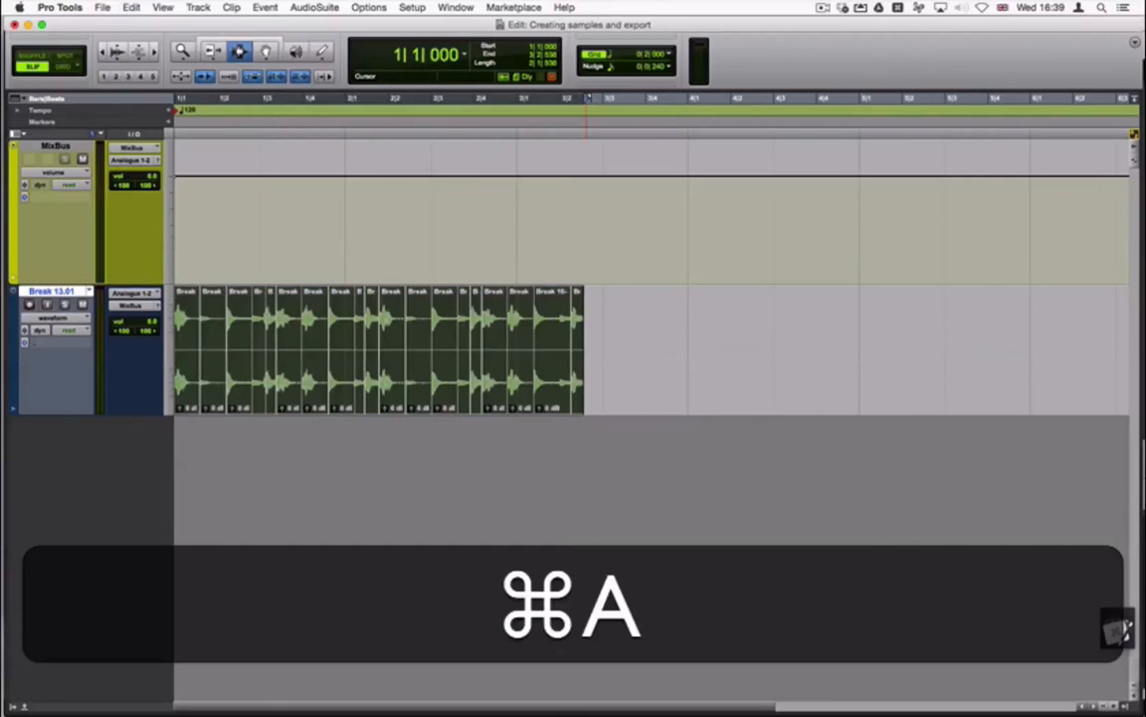
pyautogui.press('shift+cmd+k')
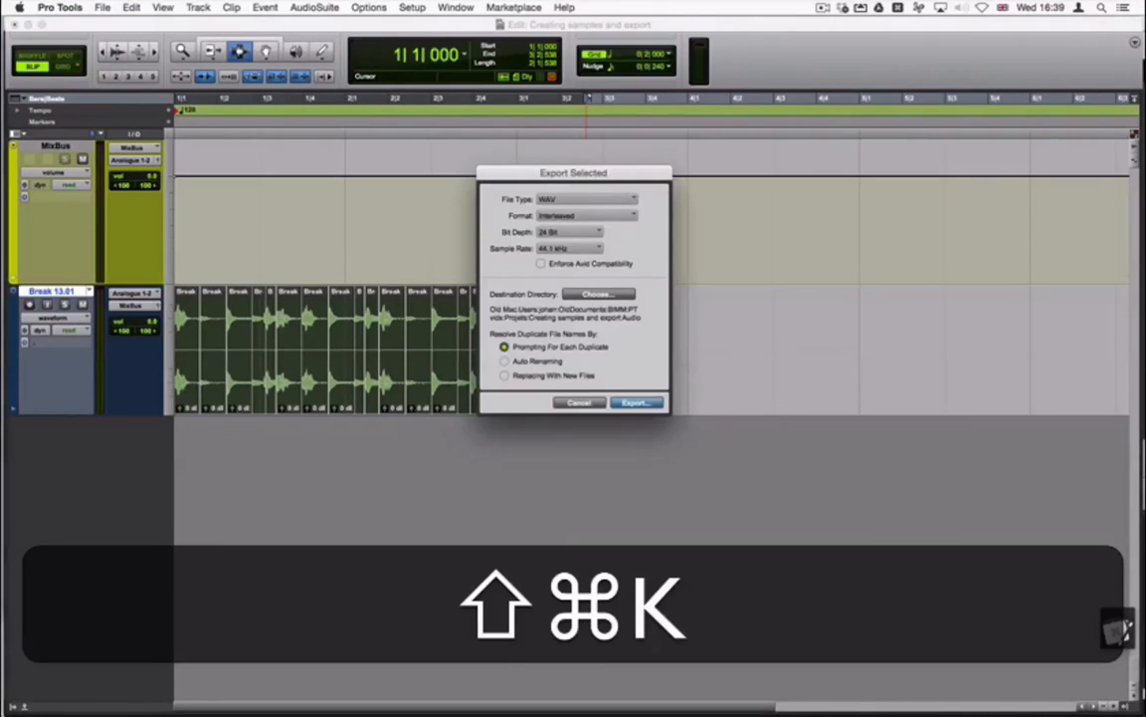
pyautogui.press('shift+cmd+k')
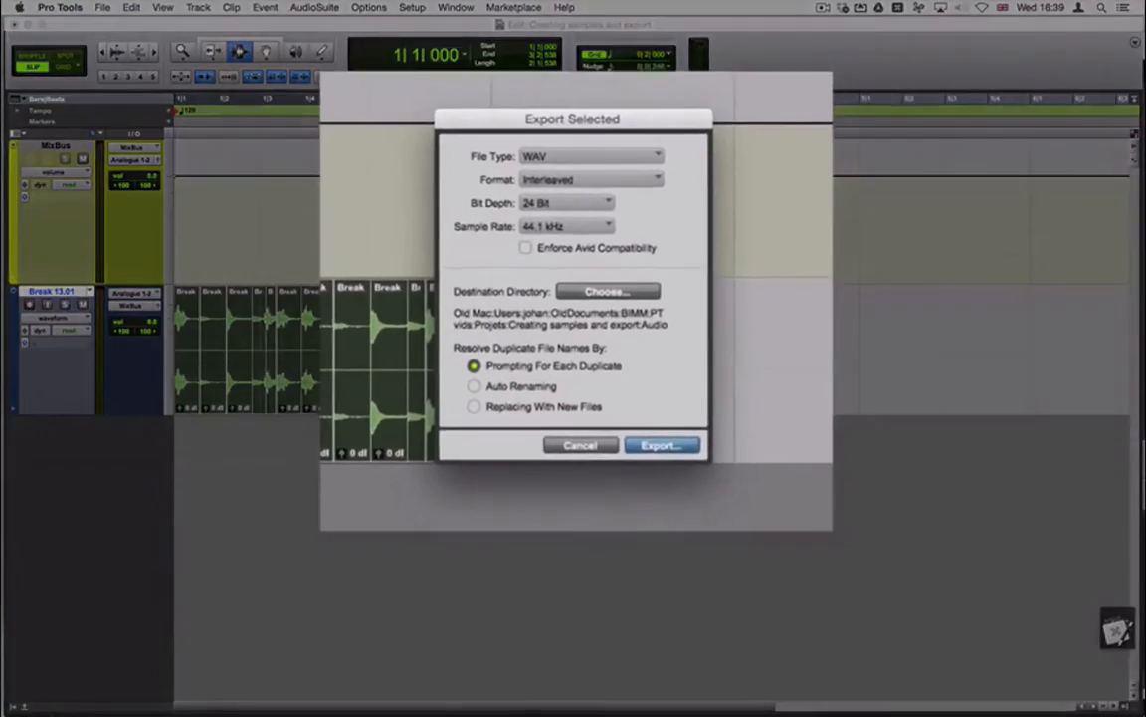